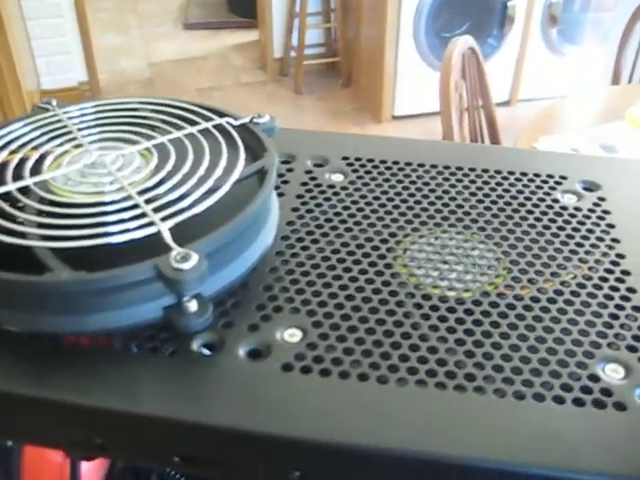
mouse_move(320, 240)
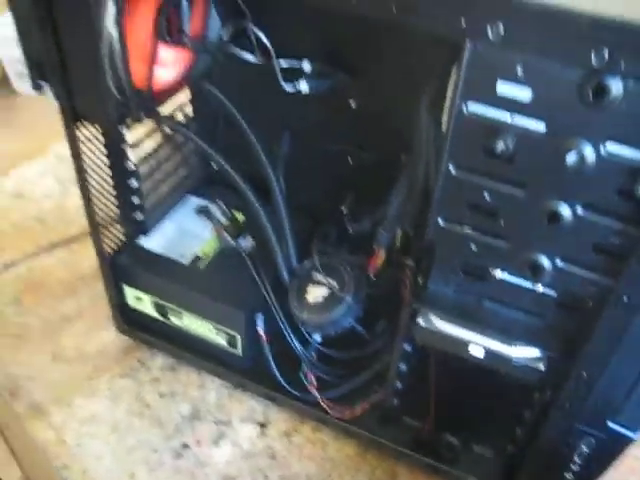